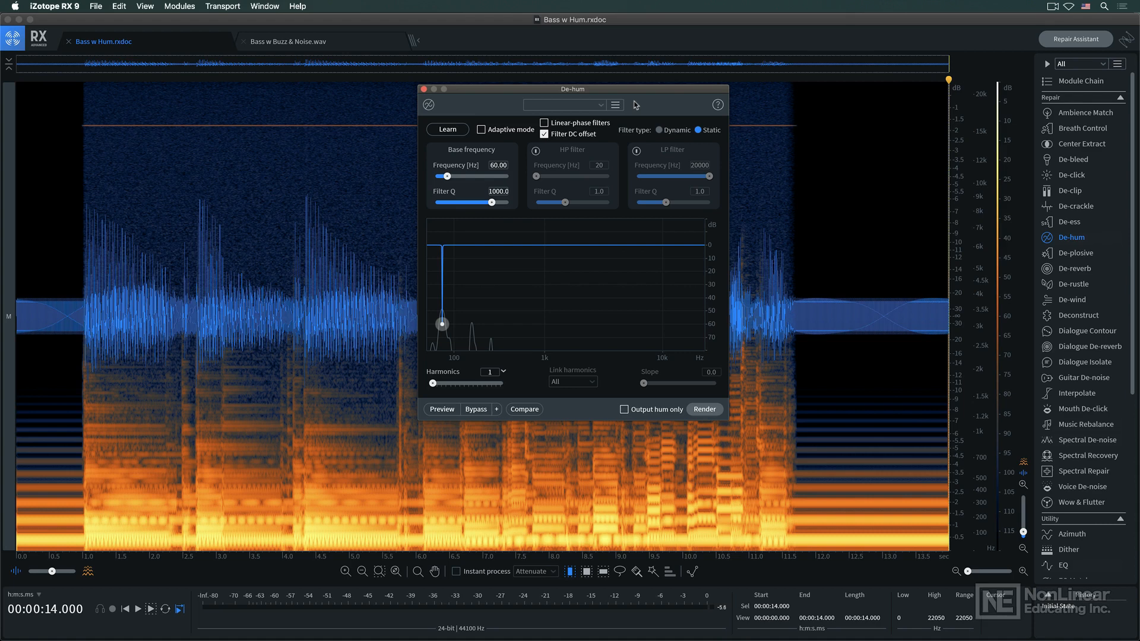
Raise the 60 Hz static De-hum to 16 harmonics, all linked
{"action": "left_click", "coordinate": [123, 609]}
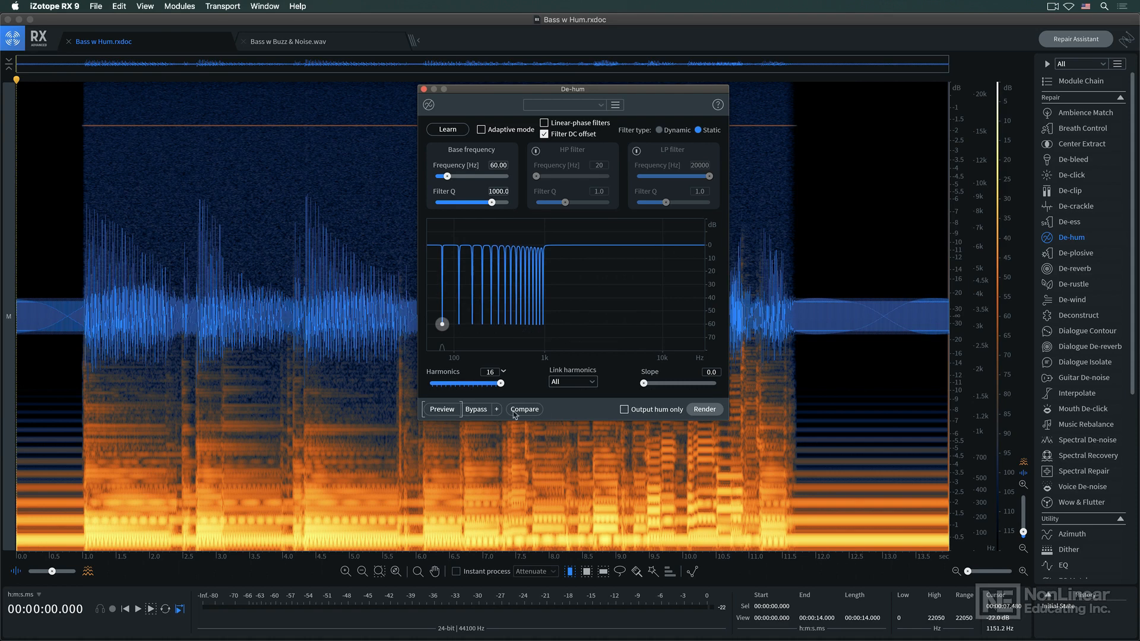
{"action": "left_click", "coordinate": [441, 409]}
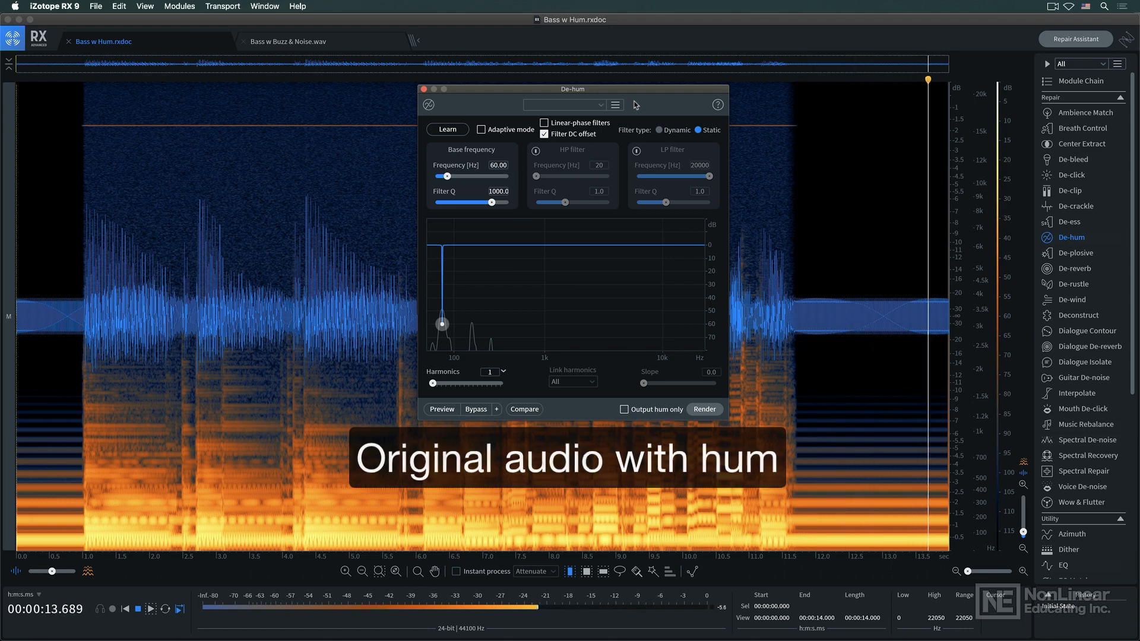
{"action": "left_click", "coordinate": [441, 408]}
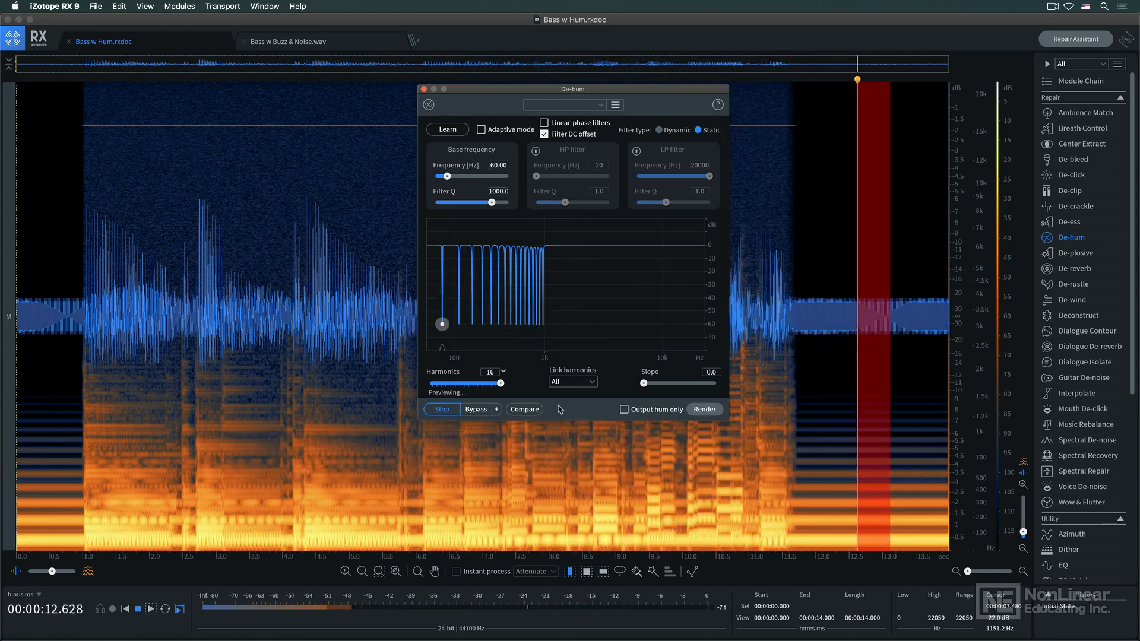
{"action": "left_click", "coordinate": [441, 409]}
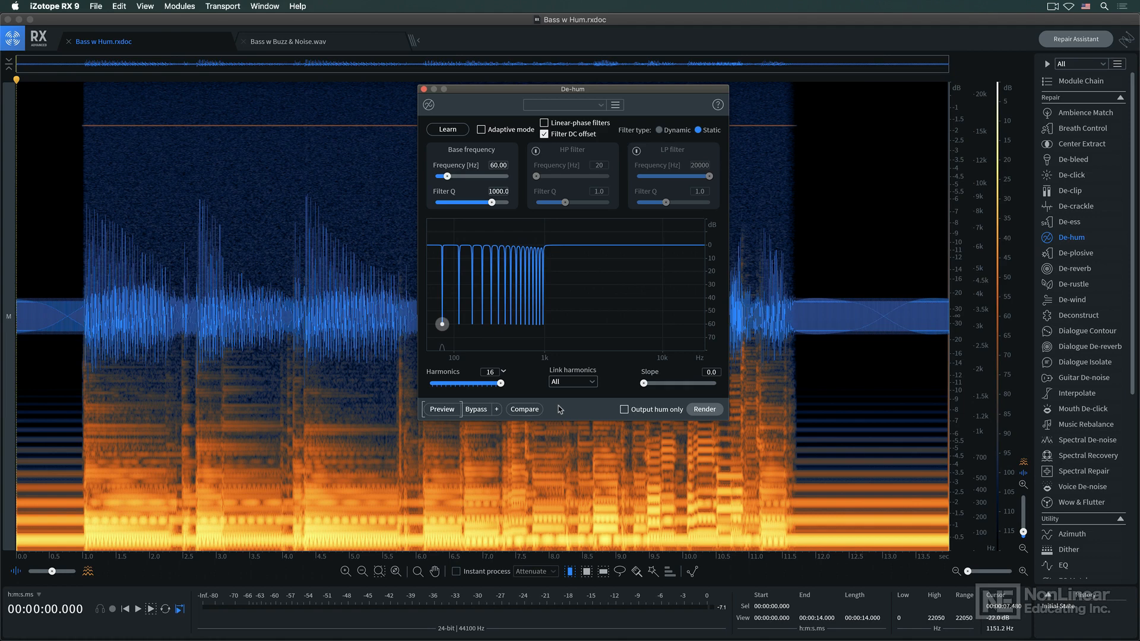
Switch to the Bass w Buzz & Noise.wav file
{"action": "left_click", "coordinate": [288, 41]}
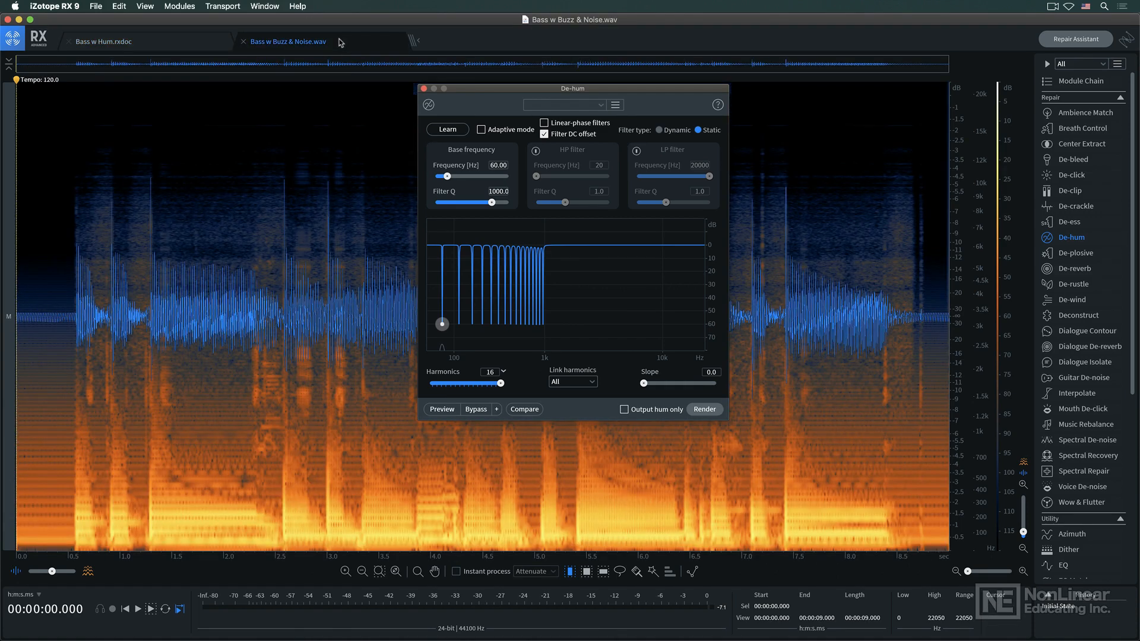
{"action": "mouse_move", "coordinate": [339, 42]}
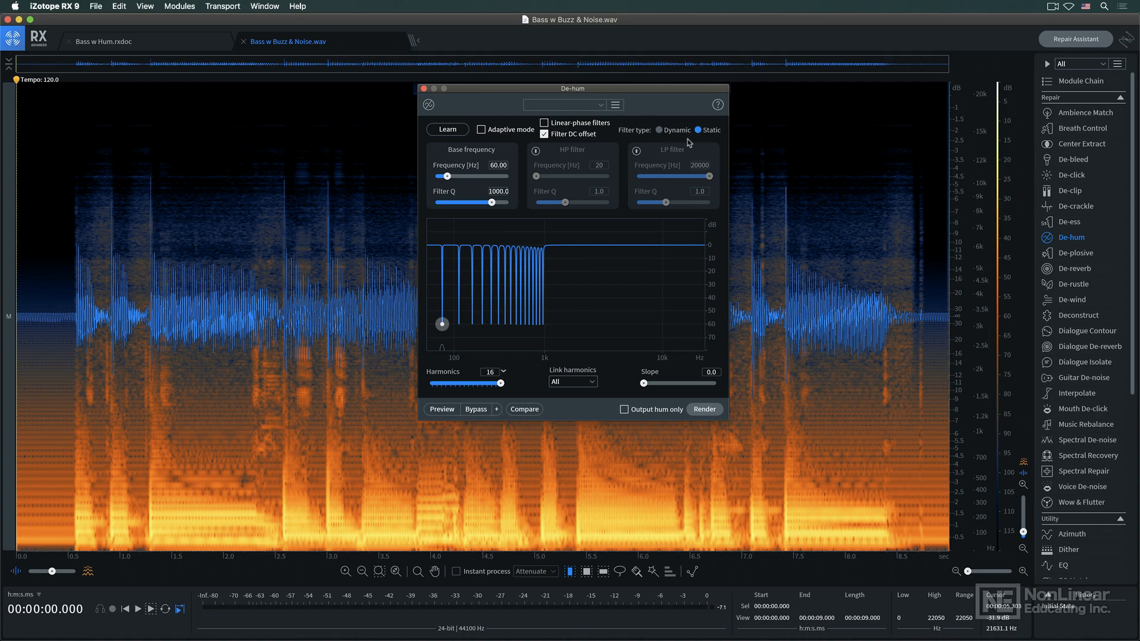
{"action": "mouse_move", "coordinate": [662, 136]}
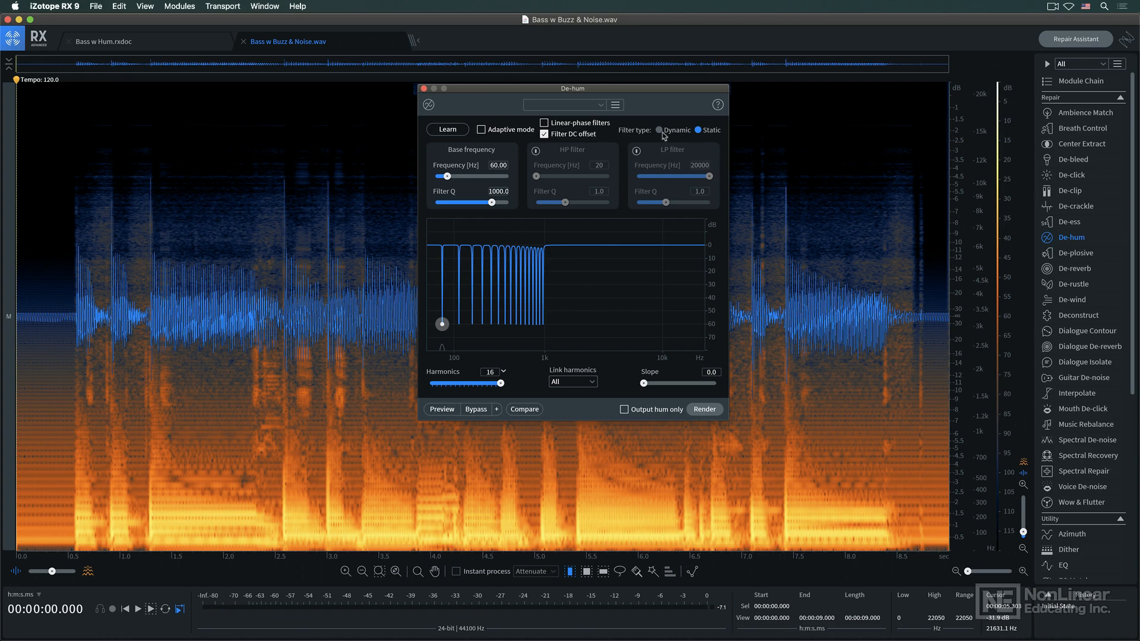
Set De-hum Filter type to Dynamic and select the first half second of audio
{"action": "left_click", "coordinate": [660, 139]}
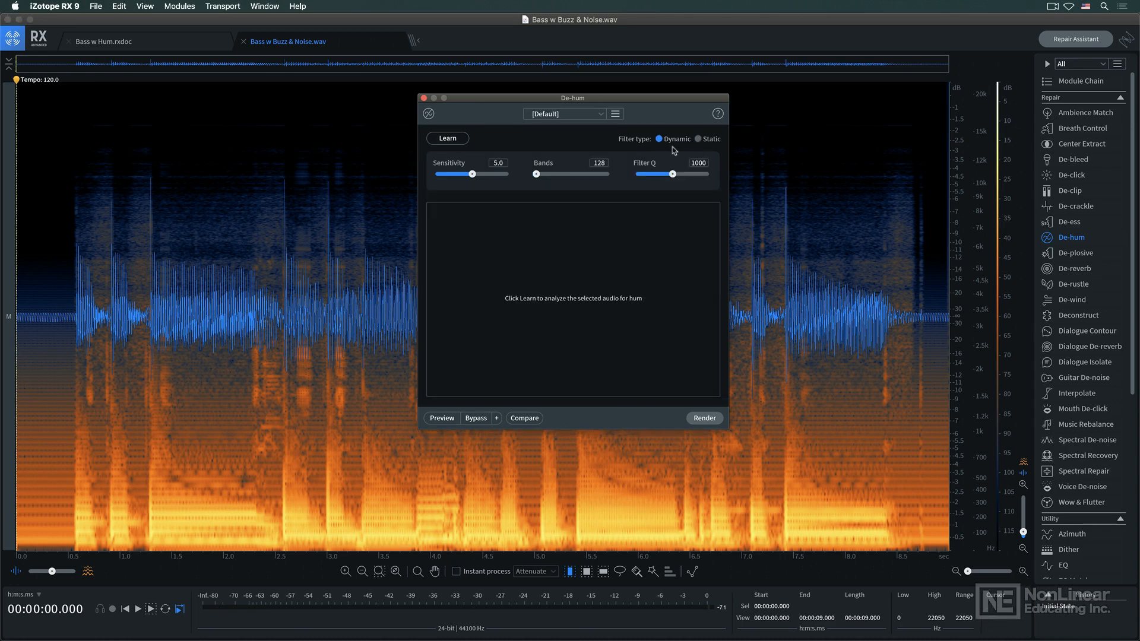
{"action": "left_click", "coordinate": [138, 609]}
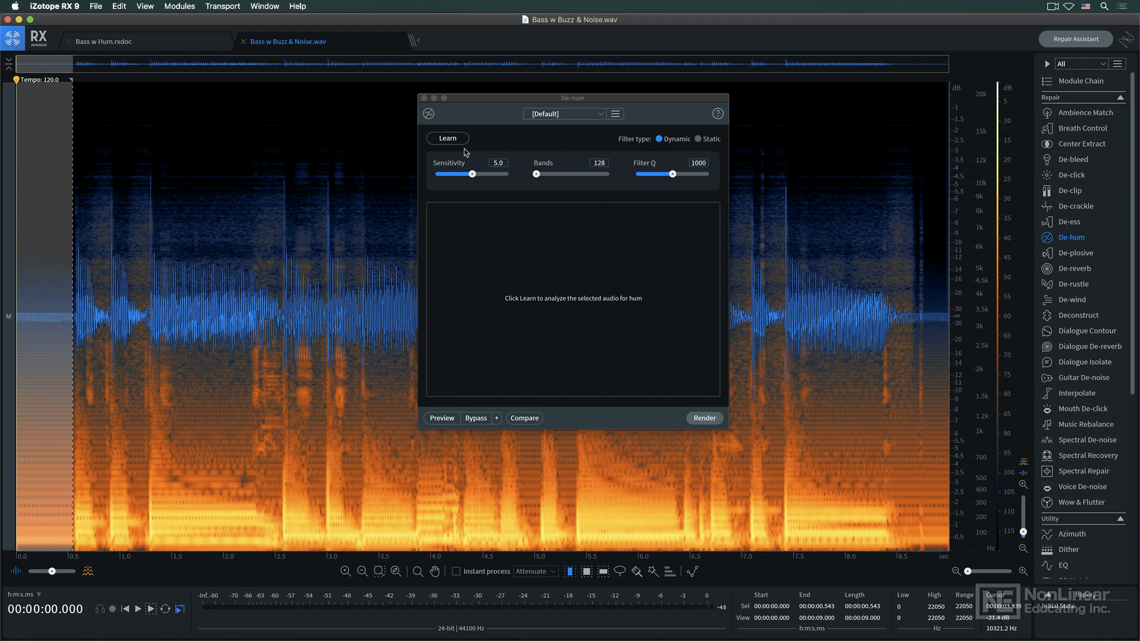
Learn the buzz profile from the opening, then compare the original against the Dynamic De-hum preview
{"action": "left_click", "coordinate": [448, 138]}
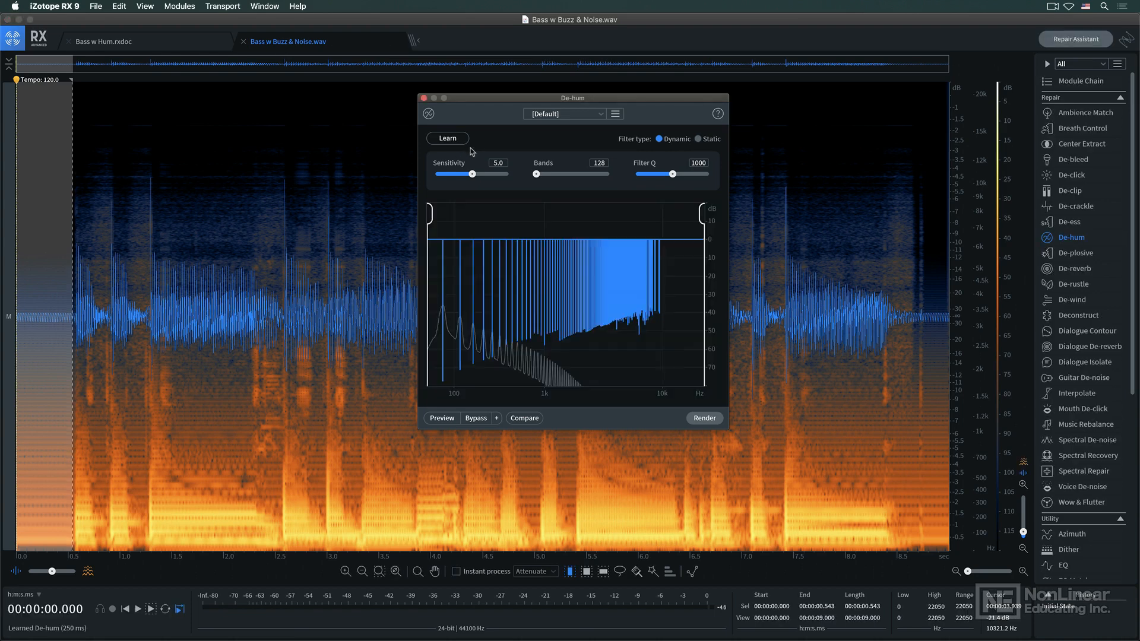
{"action": "left_click", "coordinate": [441, 418]}
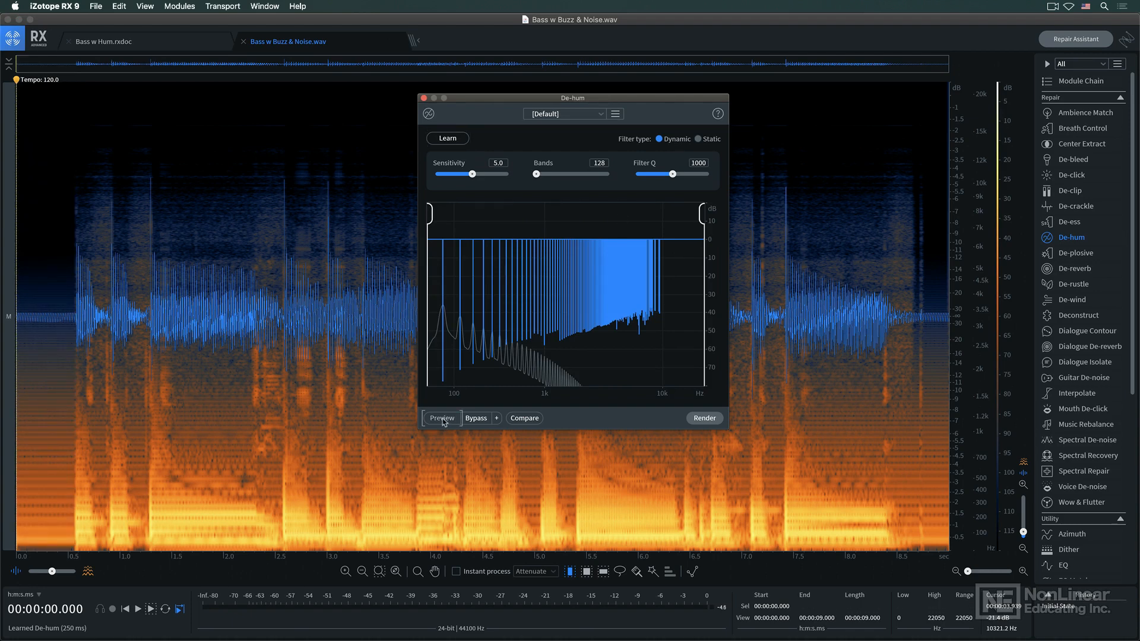
{"action": "left_click", "coordinate": [441, 418]}
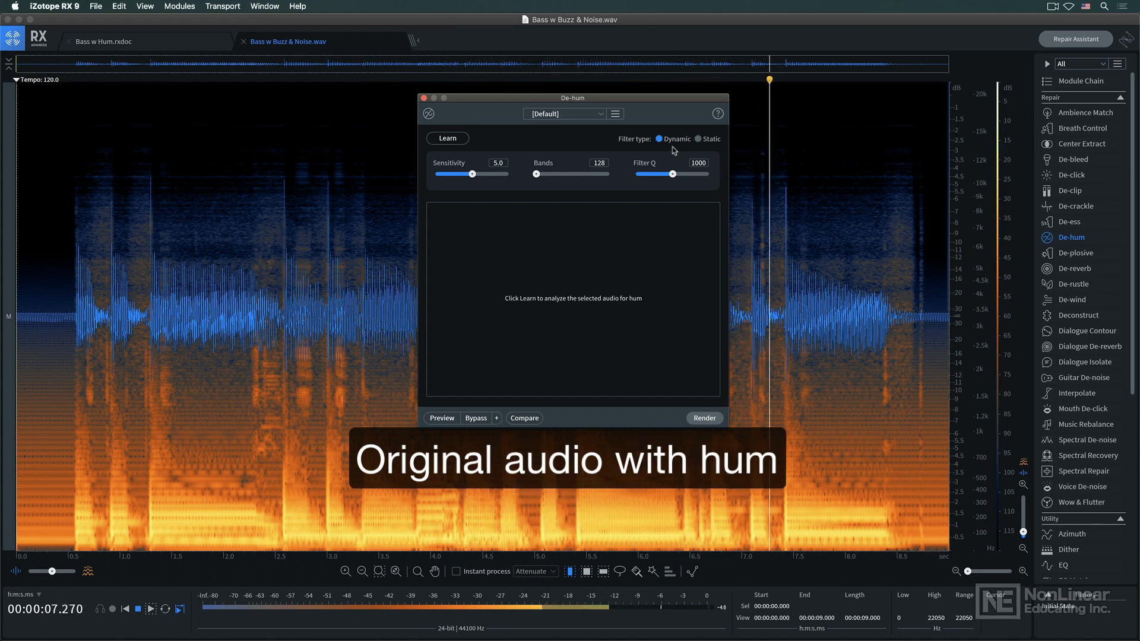
{"action": "left_click", "coordinate": [448, 138]}
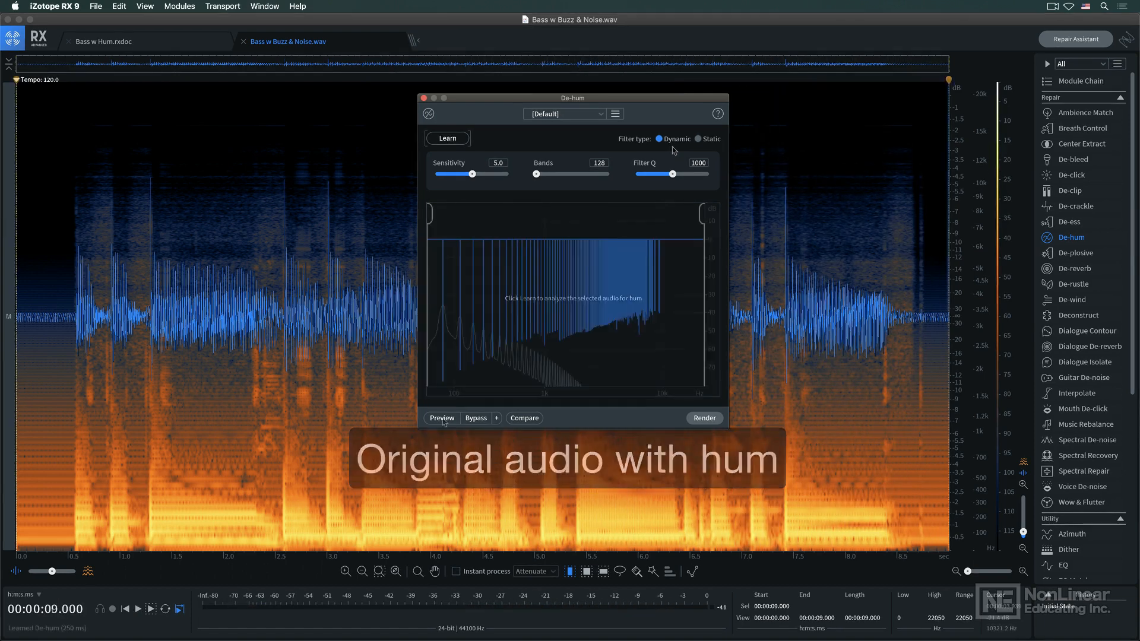
{"action": "left_click", "coordinate": [441, 418]}
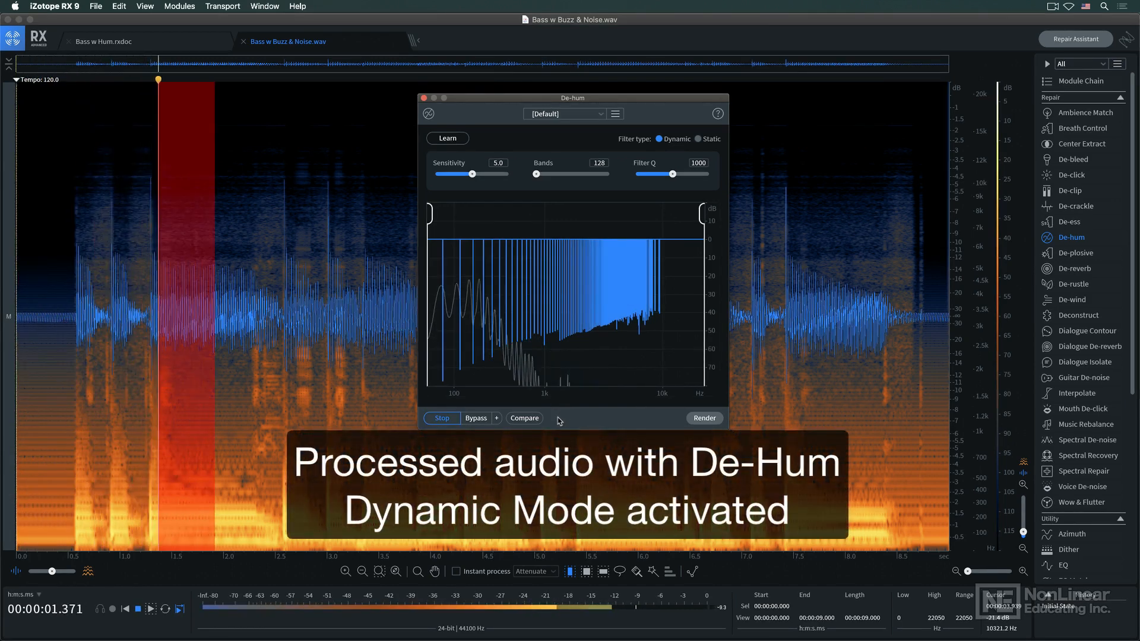